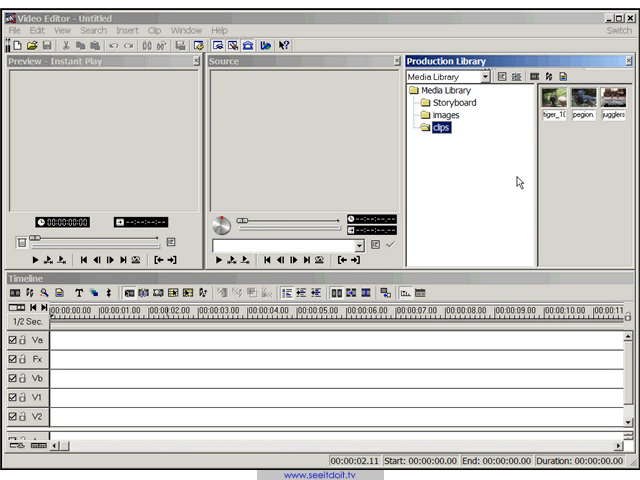
pyautogui.moveTo(496, 162)
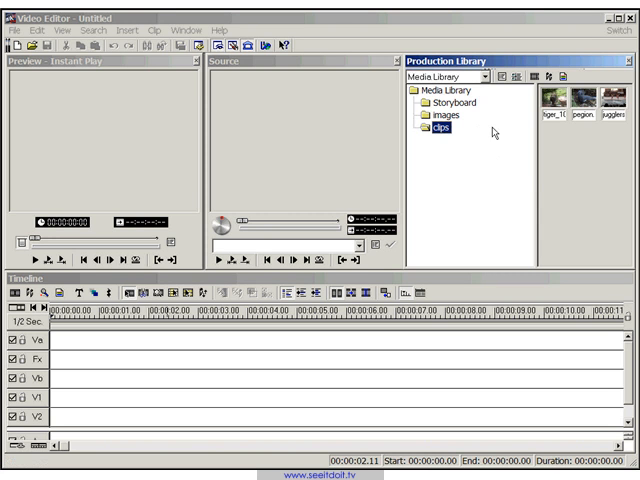
# Drop the library category dropdown after placing the clips on V1 and V2
pyautogui.click(556, 104)
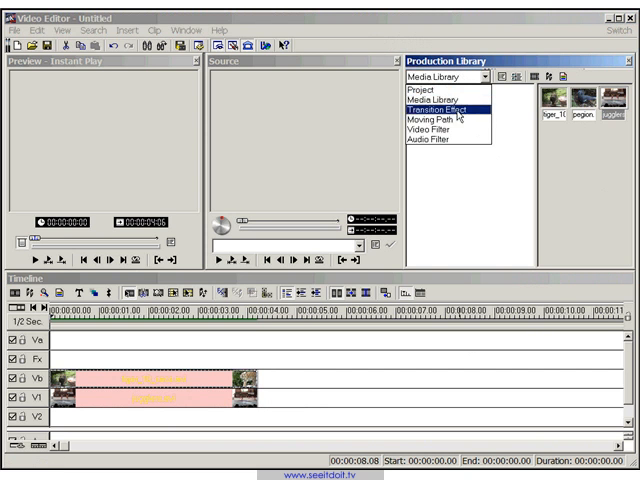
# Switch the library to Moving Path and pick a Picture in Picture preset
pyautogui.click(432, 116)
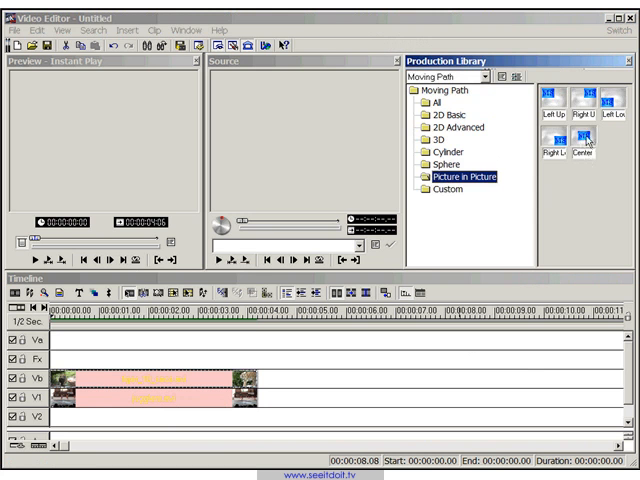
pyautogui.click(576, 144)
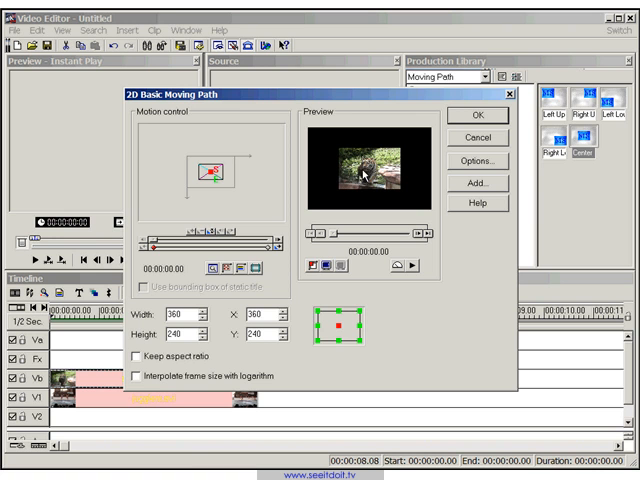
pyautogui.moveTo(398, 188)
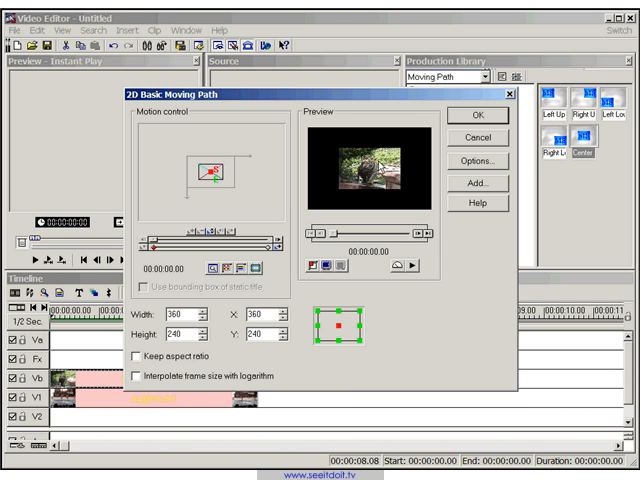
pyautogui.moveTo(380, 164)
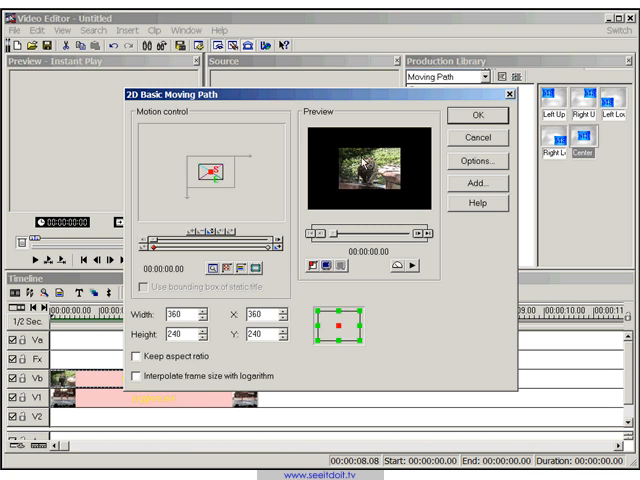
pyautogui.moveTo(312, 134)
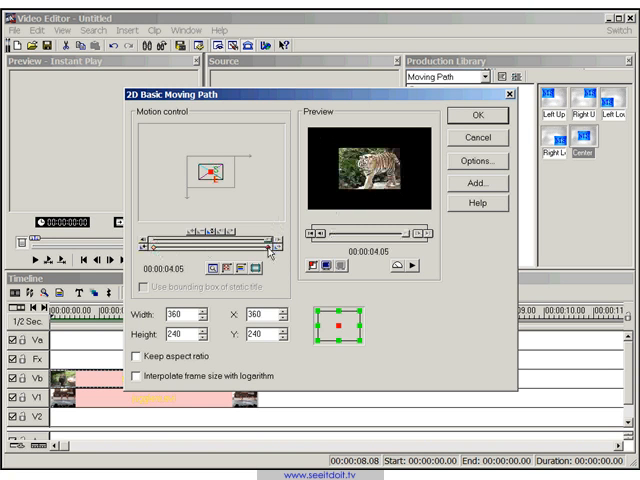
pyautogui.moveTo(312, 132)
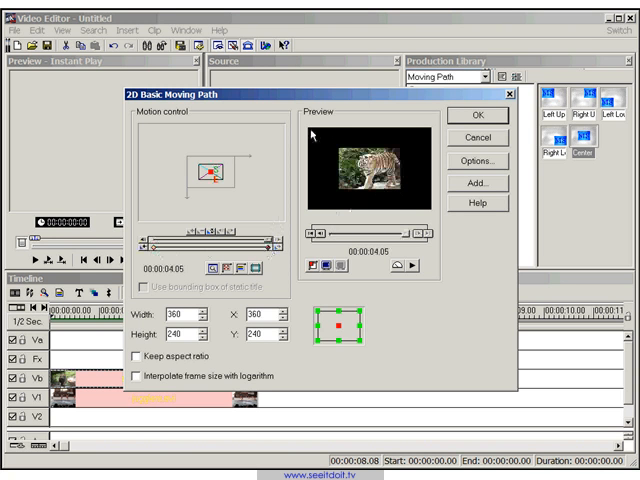
pyautogui.moveTo(362, 344)
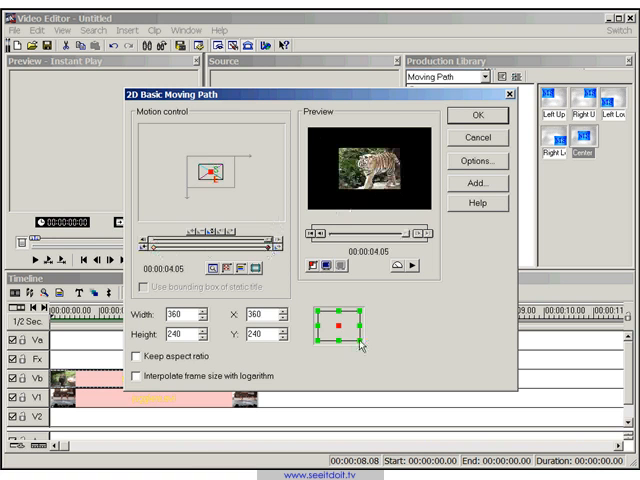
# Set the first clip's end position on the grid, then start the other clip's path
pyautogui.moveTo(342, 324); pyautogui.dragTo(358, 354)
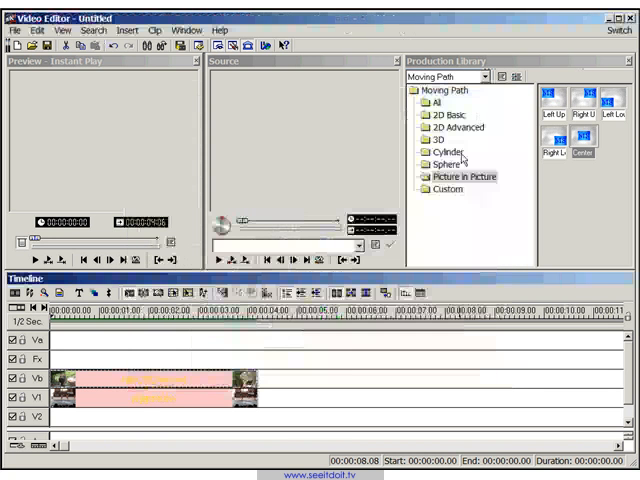
pyautogui.click(580, 142)
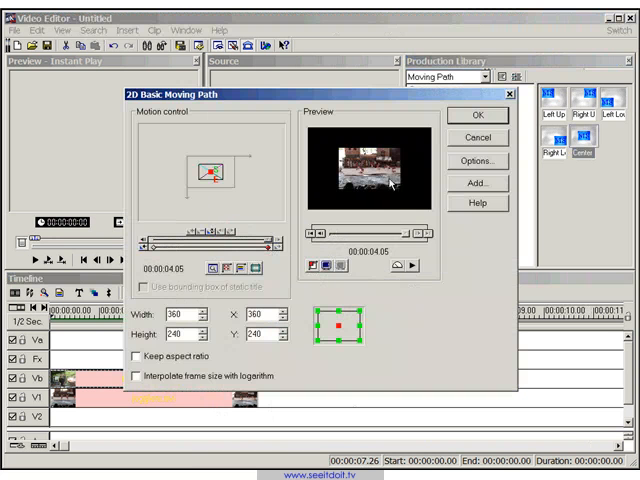
pyautogui.moveTo(316, 316)
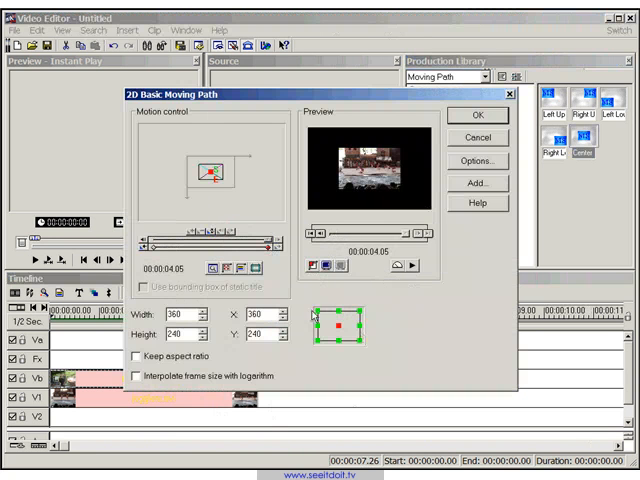
# Drag the second clip's picture to the top-left corner of the frame
pyautogui.moveTo(220, 164); pyautogui.dragTo(196, 184)
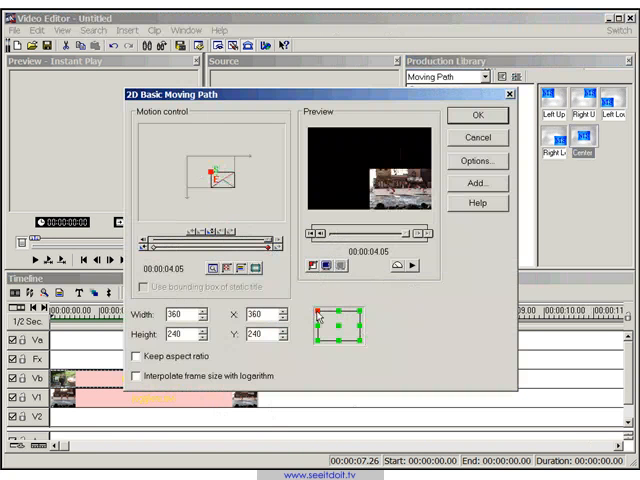